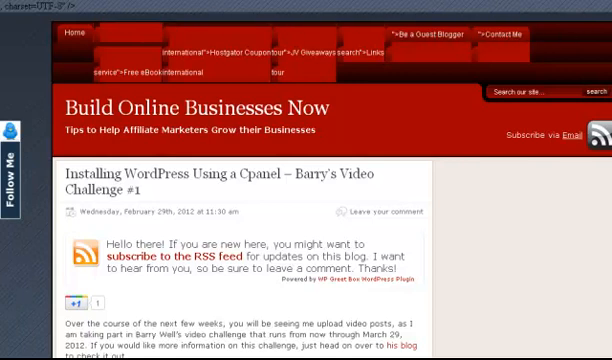
mouse_move(32, 52)
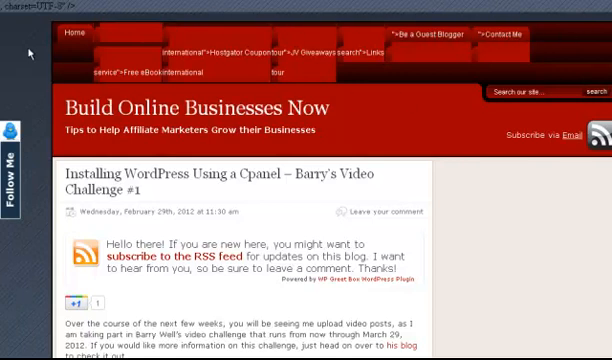
mouse_move(32, 48)
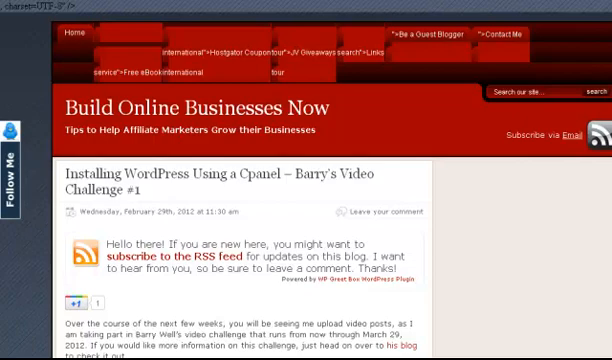
Show the Web Developer add-on page on Firefox Add-ons, ready to add to the browser
scroll("down", 3)
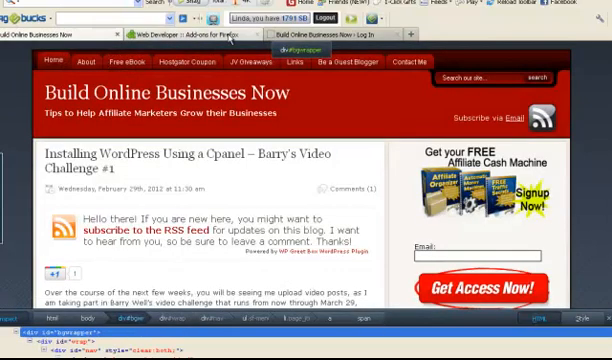
left_click(190, 36)
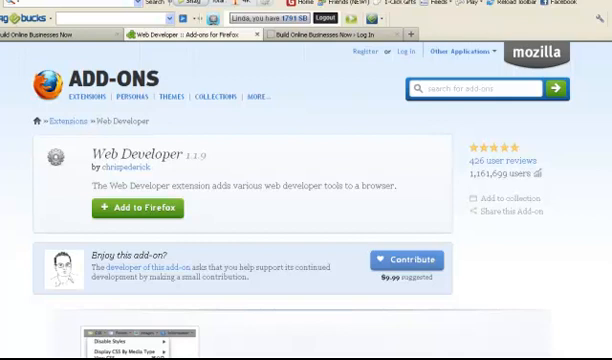
mouse_move(180, 164)
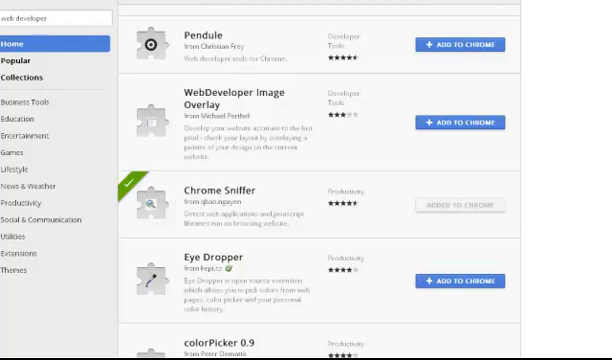
Run the Chrome Web Store search so the Web Developer extension appears as the top result
key("Return")
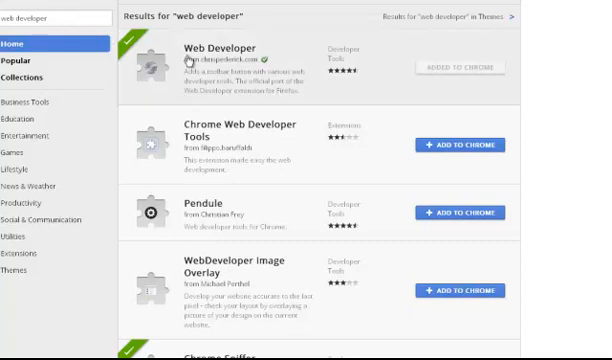
mouse_move(256, 62)
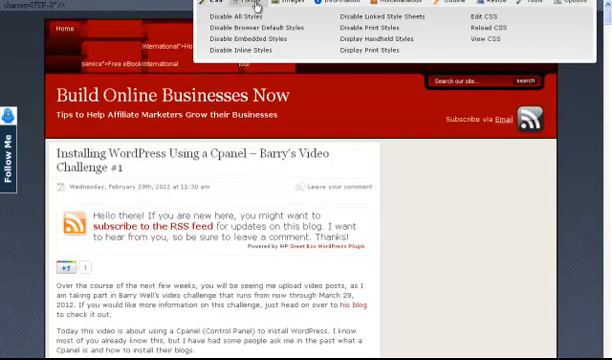
View the hacked blog's generated source via the Web Developer toolbar, exposing the injected spam links
left_click(240, 8)
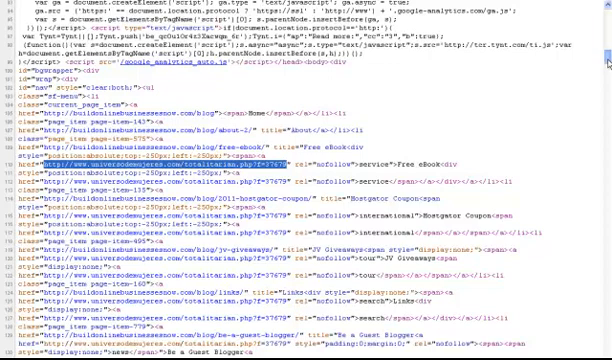
Scroll through the hacked blog page, showing its garbled spam navigation links again
scroll("down", 3)
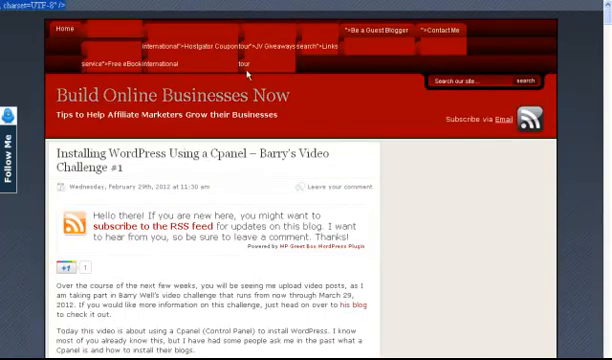
mouse_move(70, 10)
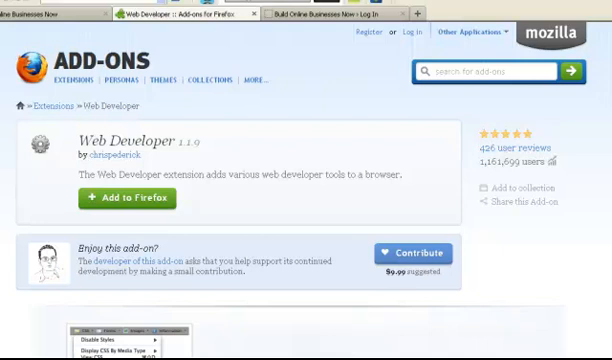
mouse_move(272, 110)
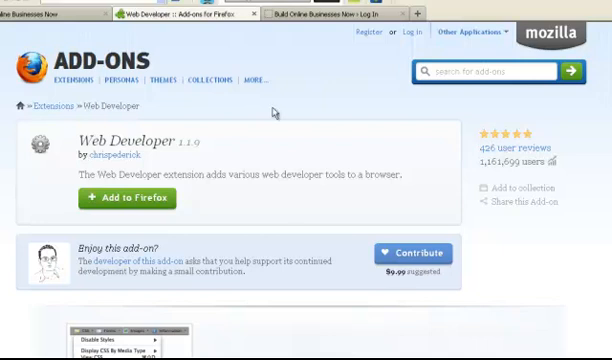